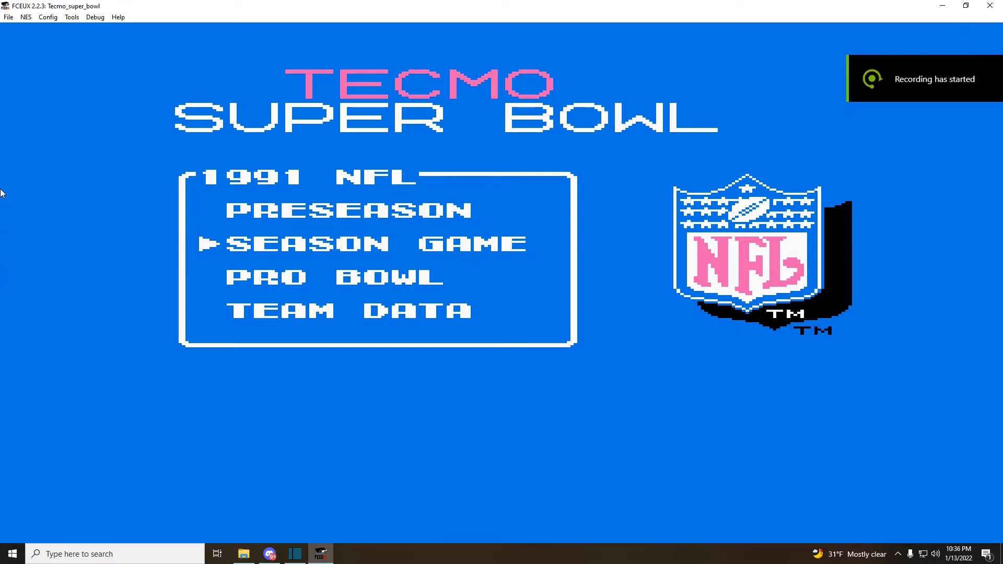
- Reveal the NES console options (Reset, Power, disk and emulation speed) over the title screen
{"action": "left_click", "coordinate": [25, 17]}
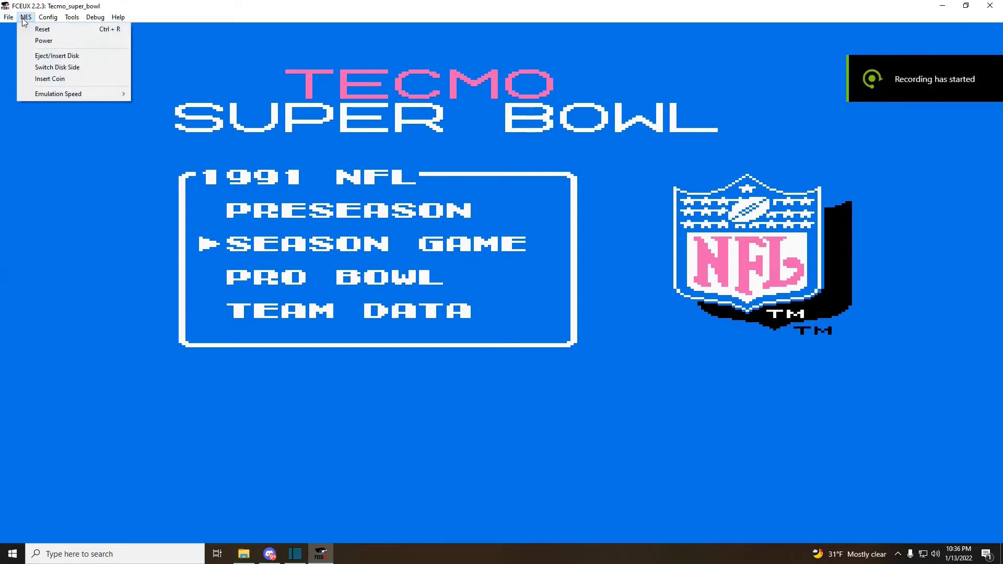